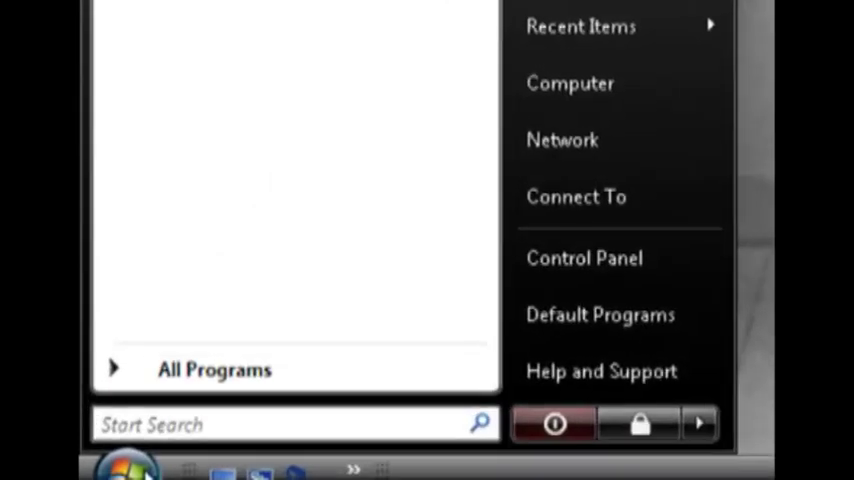
Step: Search the Start menu for msconfig and launch System Configuration
{"action": "type", "text": "msconfi"}
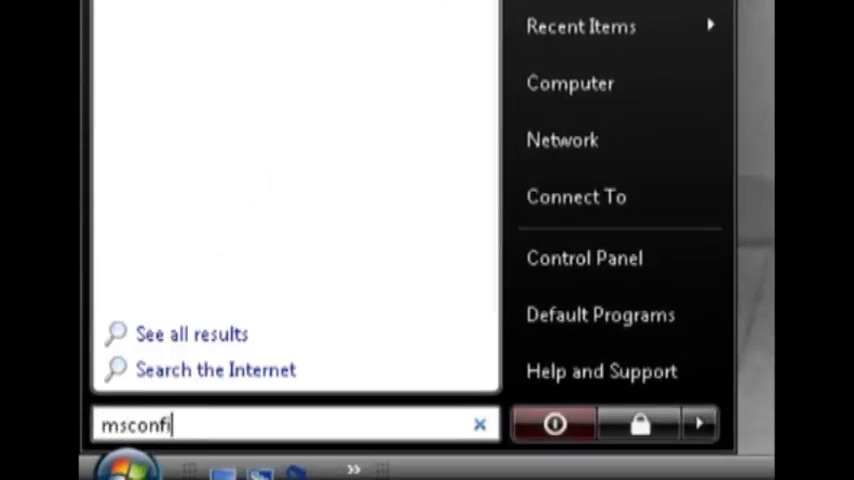
{"action": "key", "text": "Enter"}
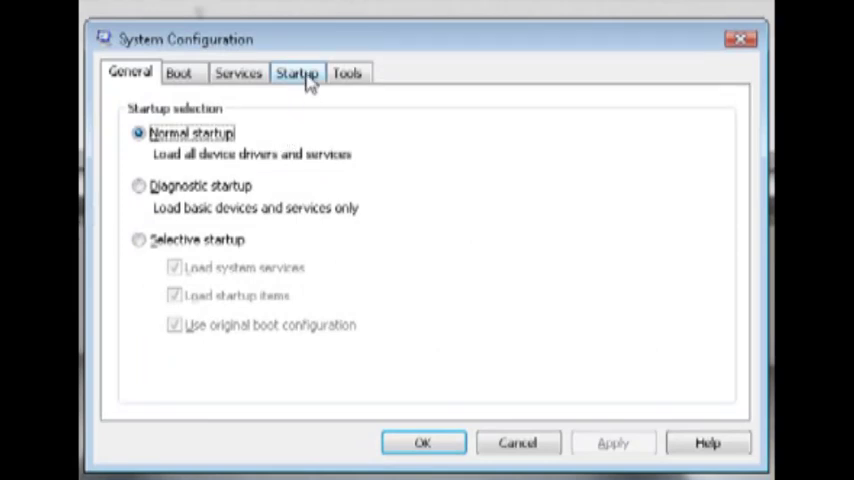
Step: Review the Startup and Services lists, then uncheck the Orbit startup item
{"action": "left_click", "coordinate": [297, 71]}
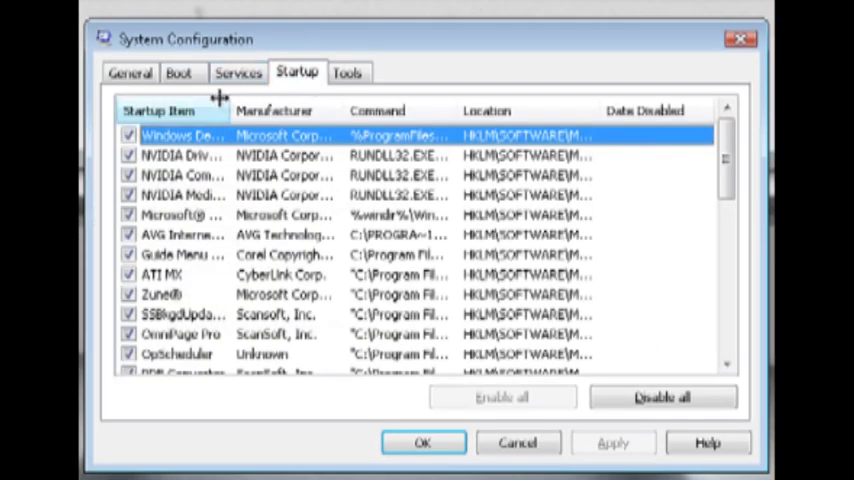
{"action": "left_click", "coordinate": [227, 71]}
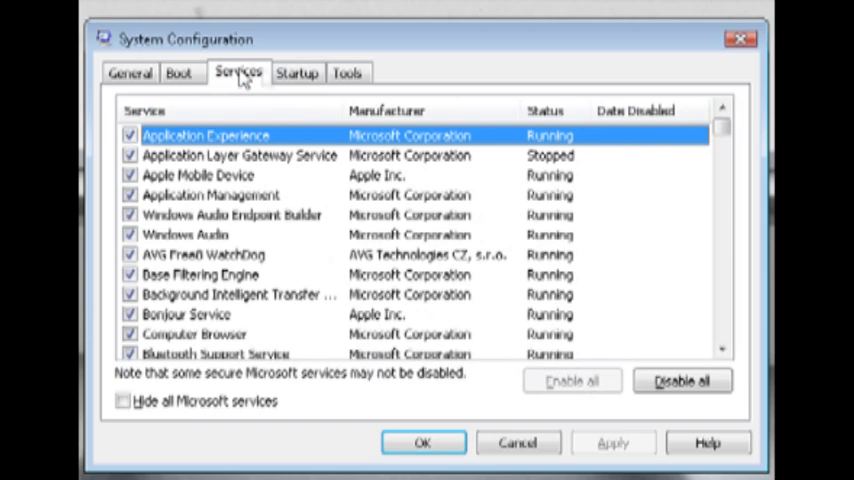
{"action": "mouse_move", "coordinate": [300, 71]}
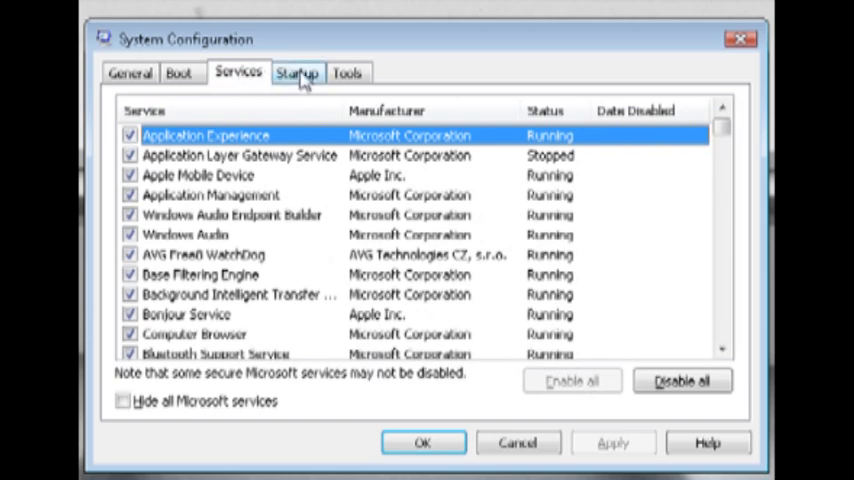
{"action": "left_click", "coordinate": [297, 71]}
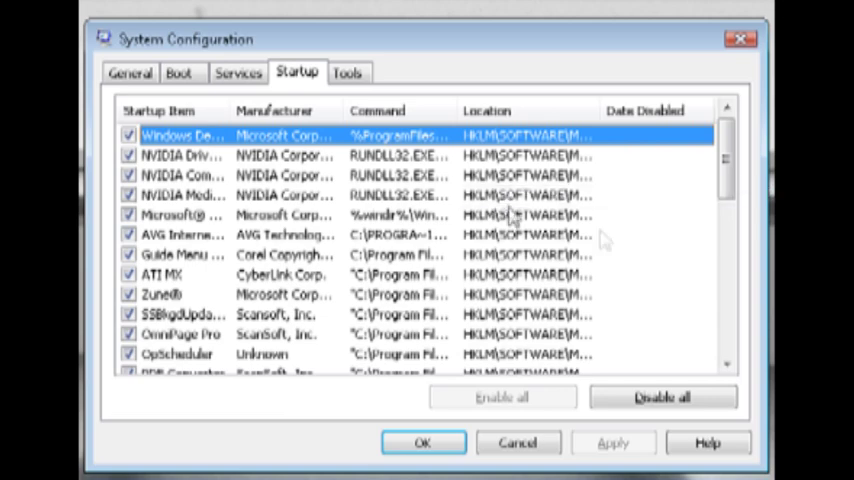
{"action": "scroll", "scroll_direction": "down", "scroll_amount": 3}
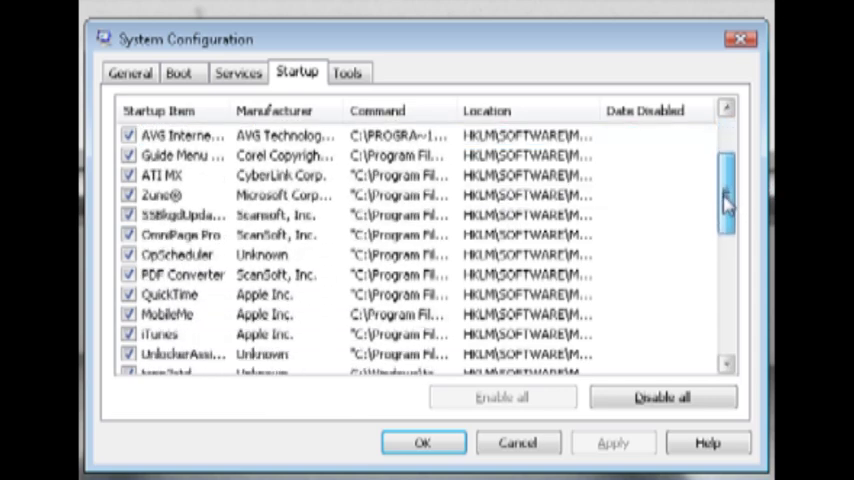
{"action": "left_click_drag", "start_coordinate": [724, 200], "coordinate": [724, 310]}
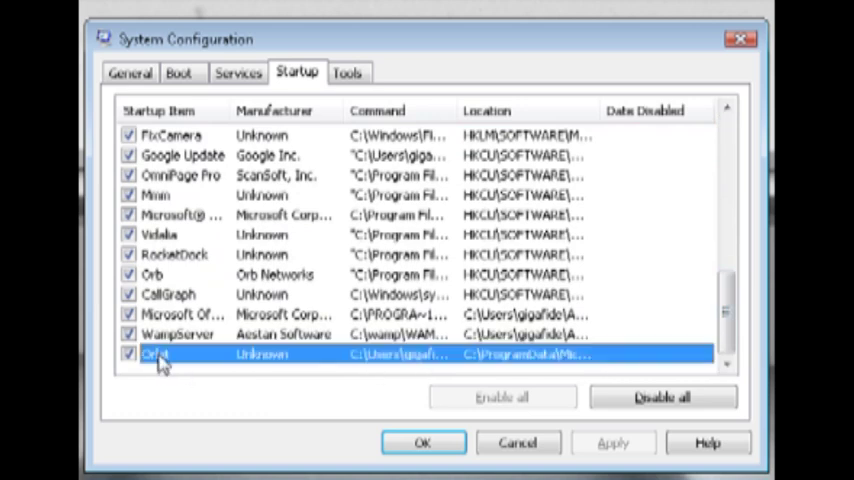
{"action": "mouse_move", "coordinate": [216, 110]}
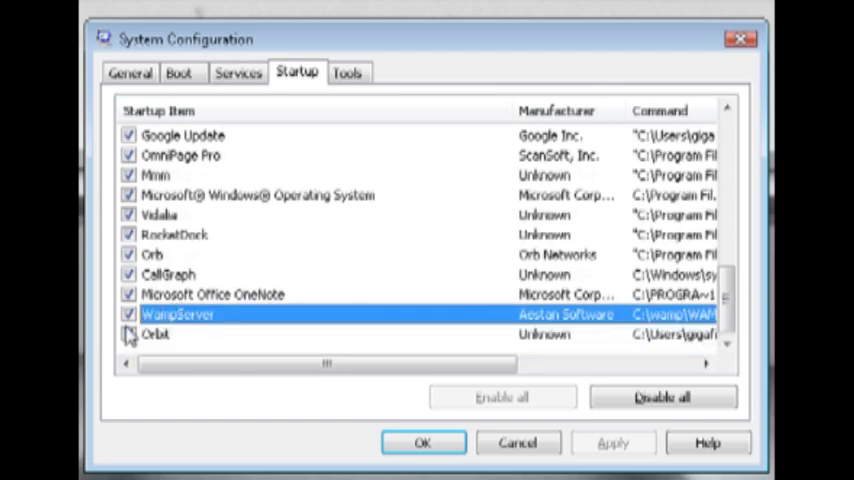
{"action": "left_click", "coordinate": [127, 336]}
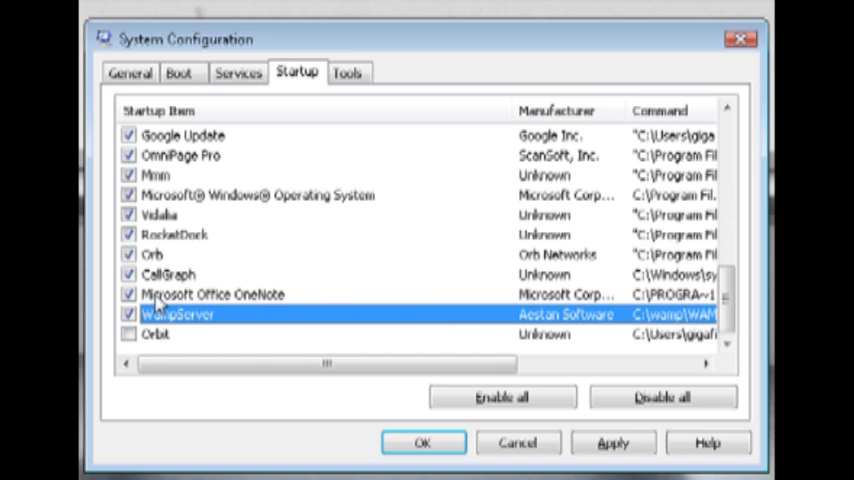
{"action": "left_click", "coordinate": [126, 295]}
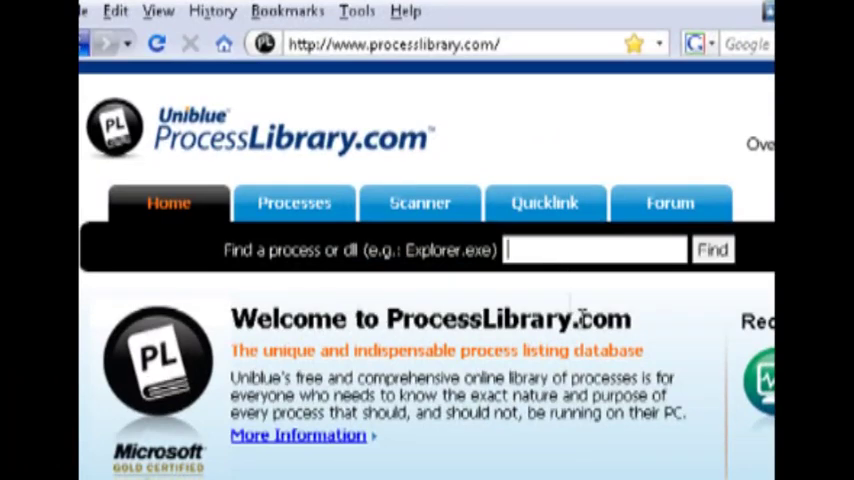
Step: Look up tsnp2std.exe on ProcessLibrary.com and highlight its non-critical HP webcam description
{"action": "type", "text": "tsnp"}
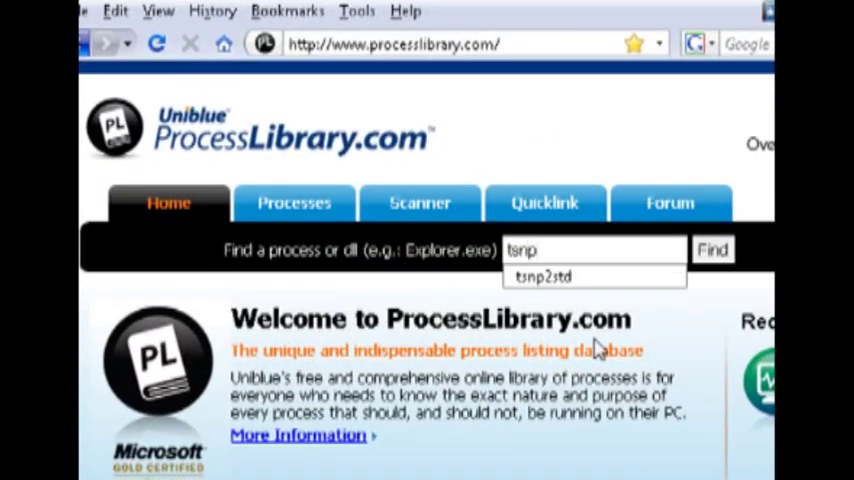
{"action": "left_click", "coordinate": [543, 276]}
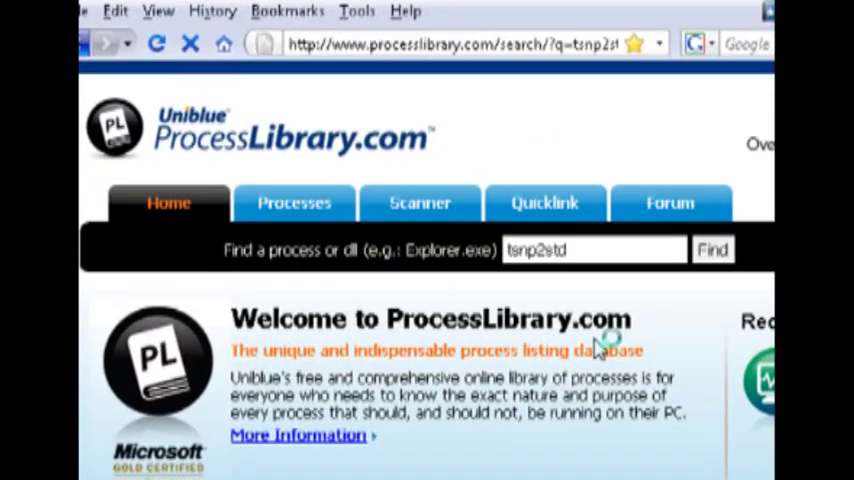
{"action": "left_click", "coordinate": [712, 248]}
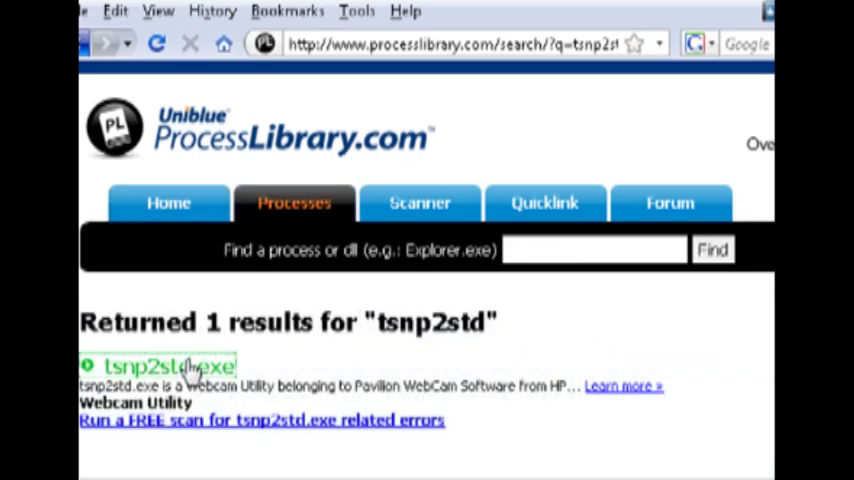
{"action": "left_click", "coordinate": [163, 362]}
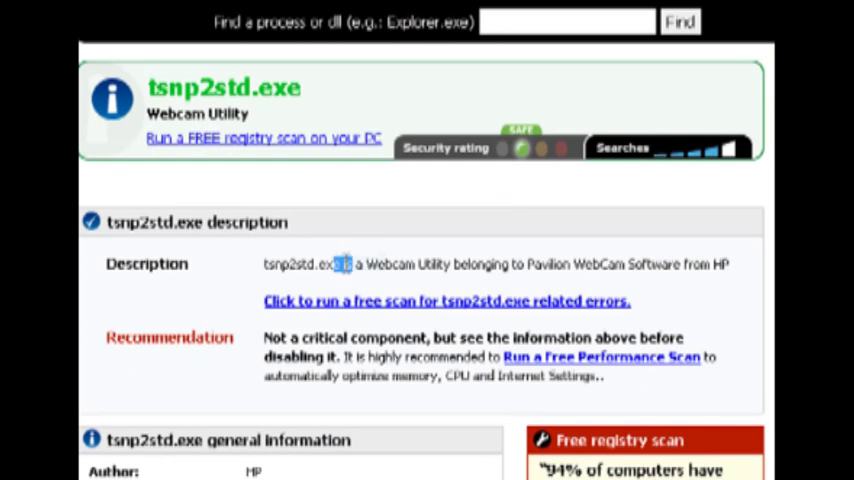
{"action": "left_click_drag", "start_coordinate": [340, 264], "coordinate": [725, 264]}
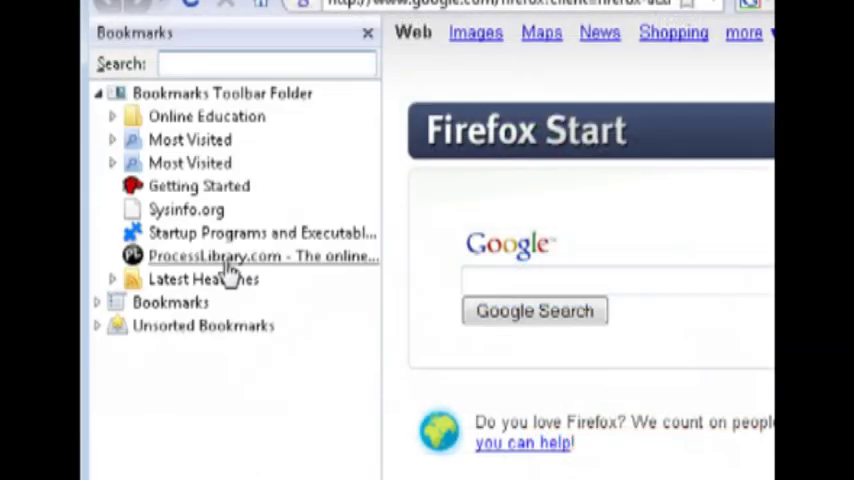
Step: Visit the bookmarked ProcessLibrary and Startup Programs listing sites and scroll the sysinfo.org page
{"action": "left_click", "coordinate": [255, 256]}
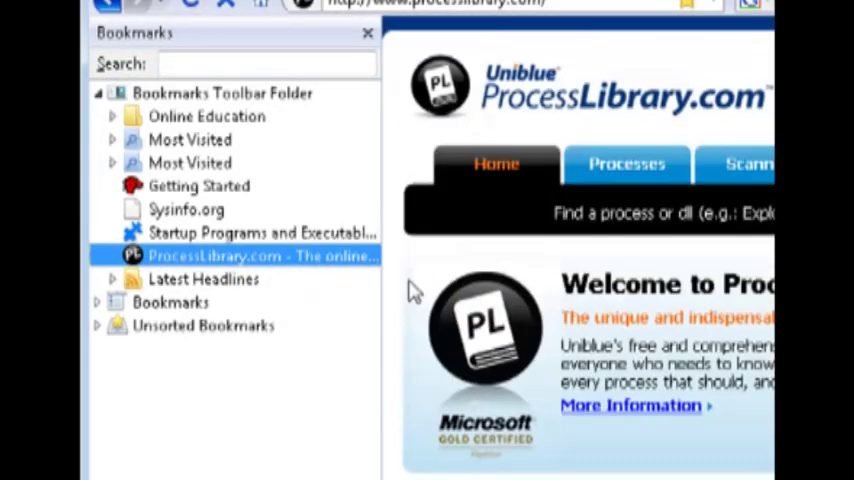
{"action": "mouse_move", "coordinate": [225, 233]}
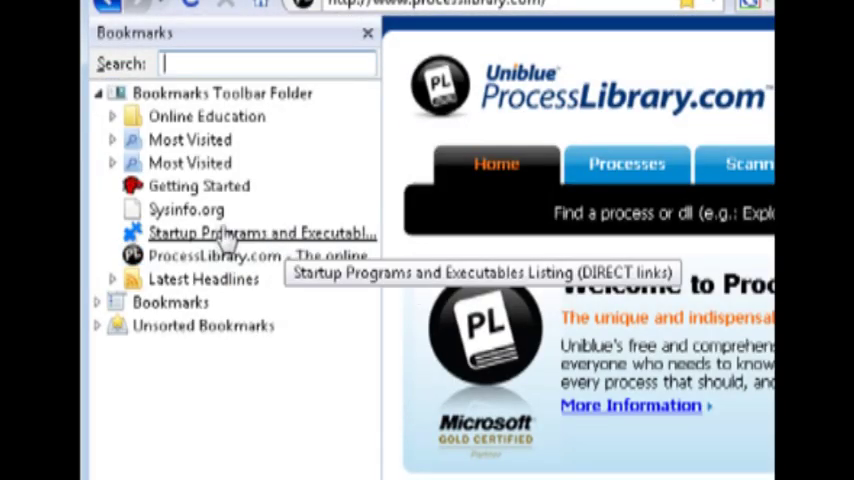
{"action": "left_click", "coordinate": [185, 209]}
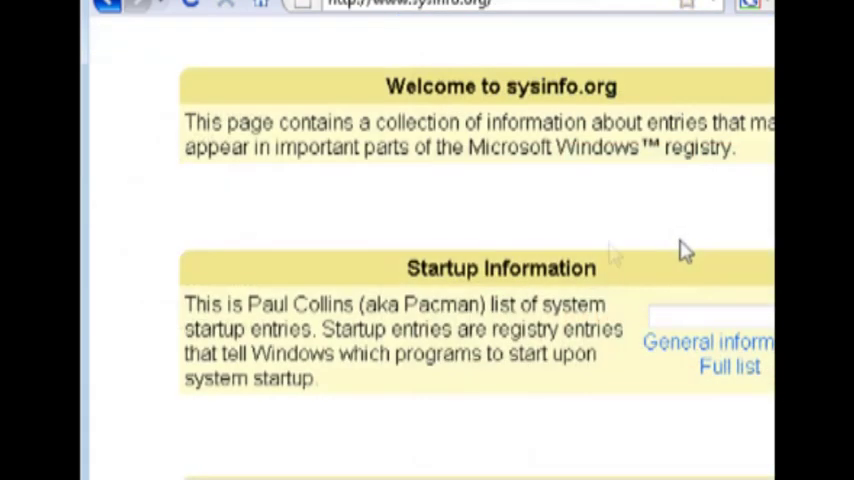
{"action": "scroll", "scroll_direction": "down", "scroll_amount": 3}
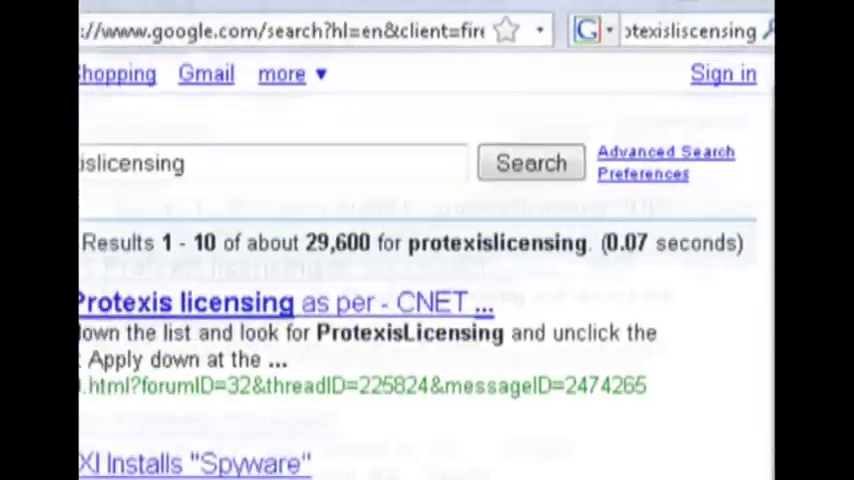
Step: Scroll the PROTEXISLICENSING.SYS result page and highlight its known-malware profile heading
{"action": "scroll", "scroll_direction": "down", "scroll_amount": 3}
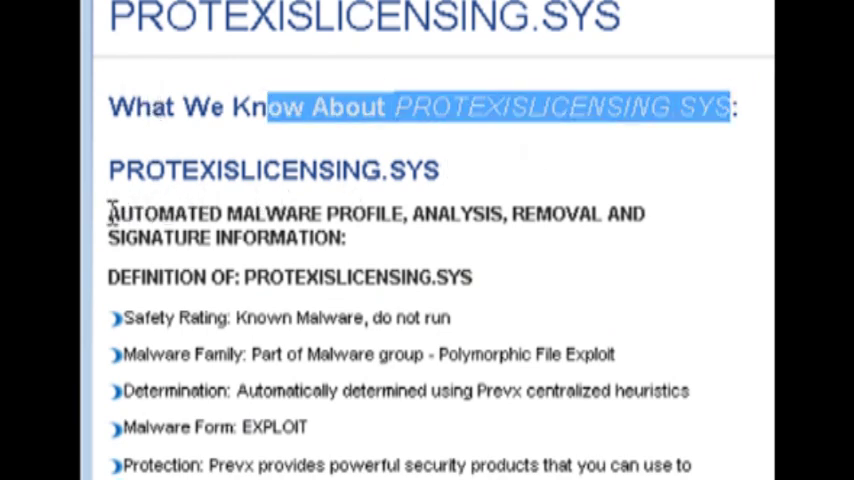
{"action": "left_click_drag", "start_coordinate": [110, 213], "coordinate": [650, 238]}
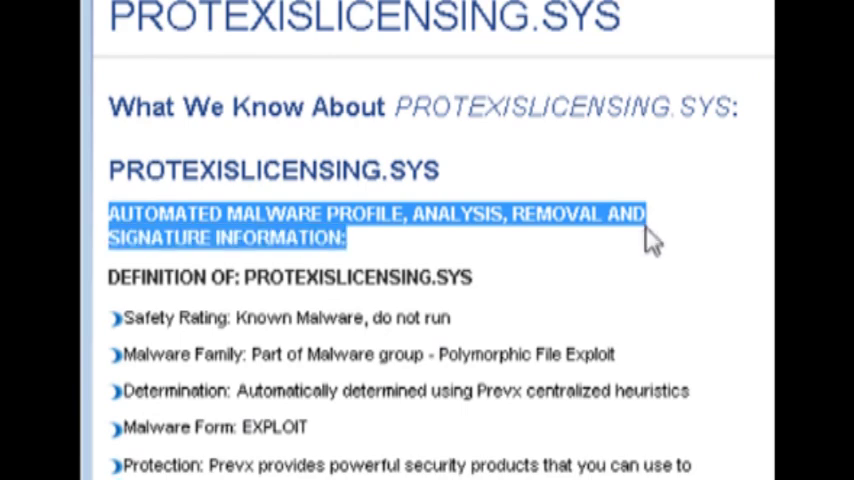
{"action": "scroll", "scroll_direction": "down", "scroll_amount": 3}
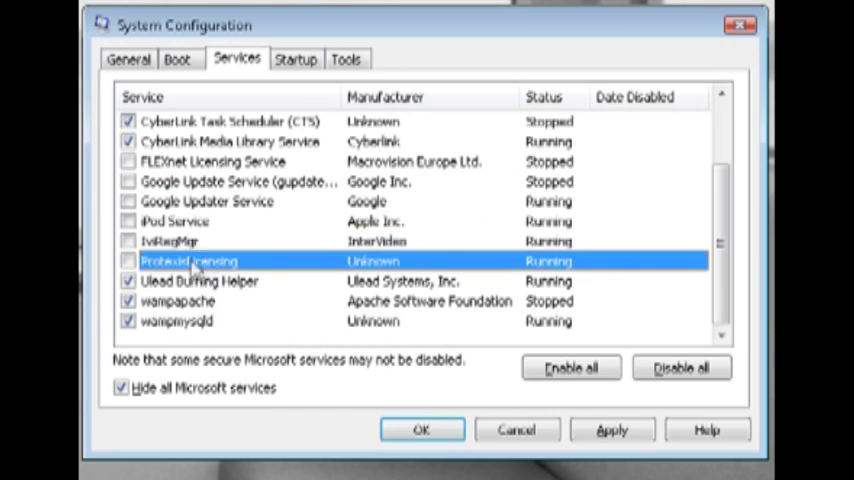
Step: Uncheck Protexis Licensing and other services, show Microsoft services, then apply and confirm
{"action": "left_click", "coordinate": [124, 261]}
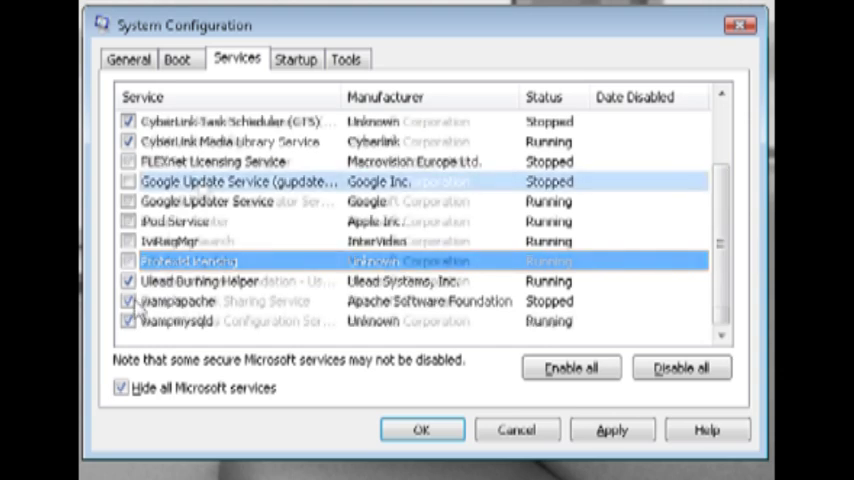
{"action": "left_click", "coordinate": [120, 388]}
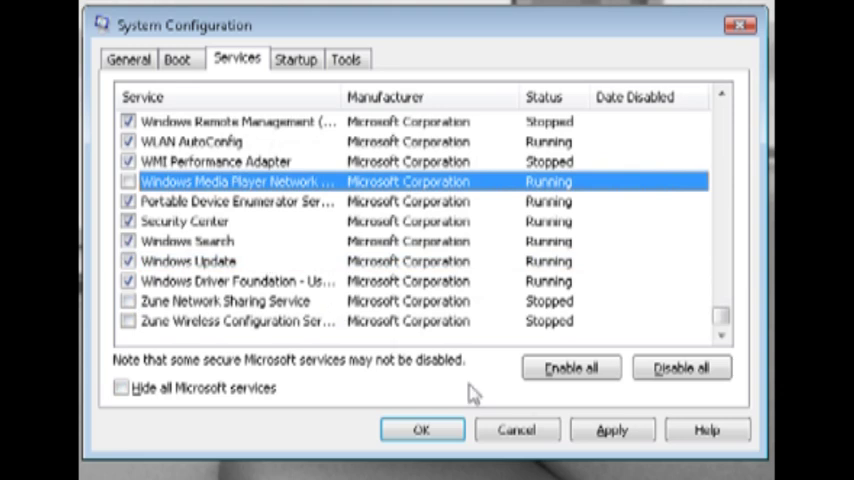
{"action": "left_click", "coordinate": [613, 429]}
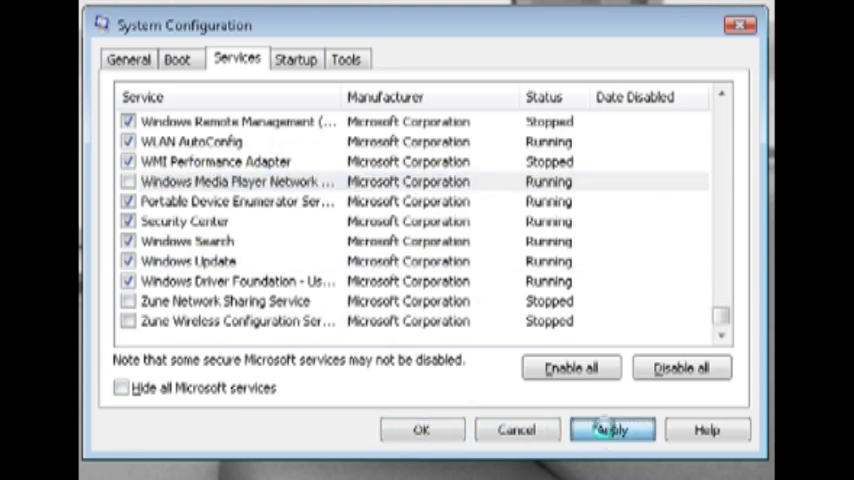
{"action": "left_click", "coordinate": [610, 429]}
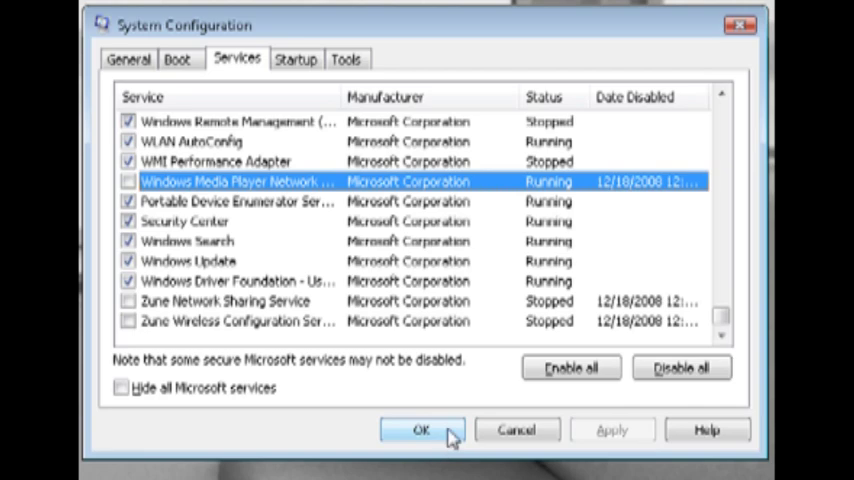
{"action": "left_click", "coordinate": [436, 430]}
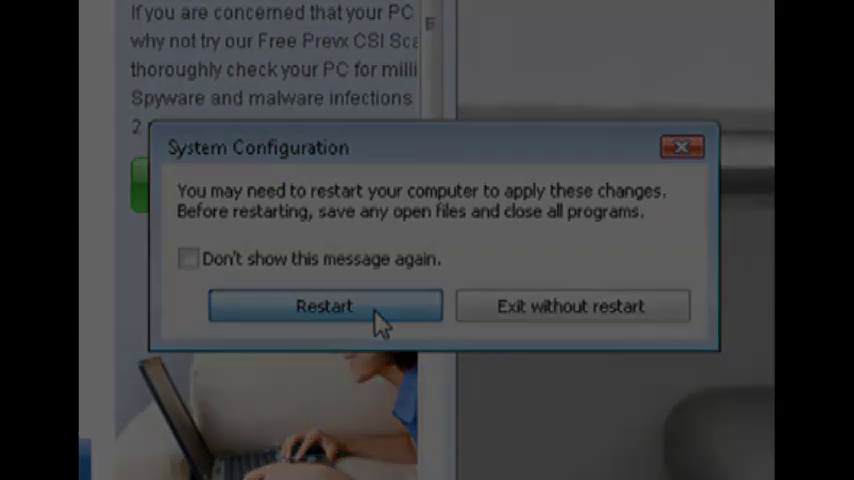
Step: Restart the computer from the System Configuration prompt
{"action": "left_click", "coordinate": [324, 306]}
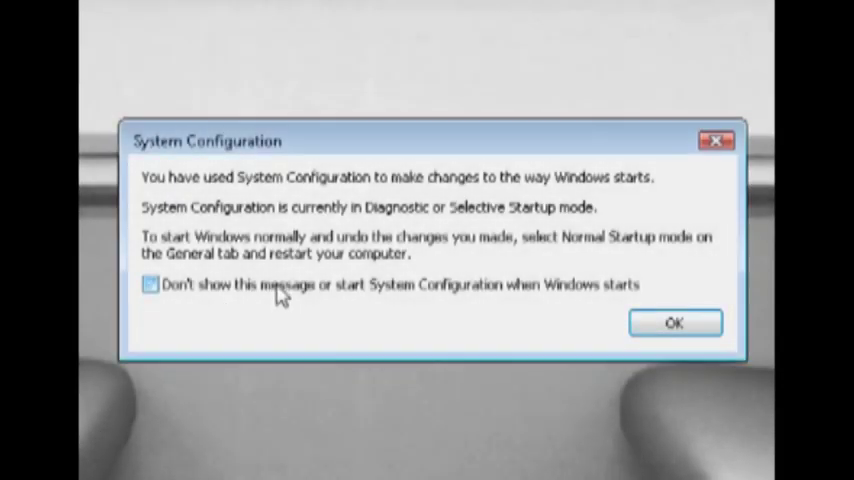